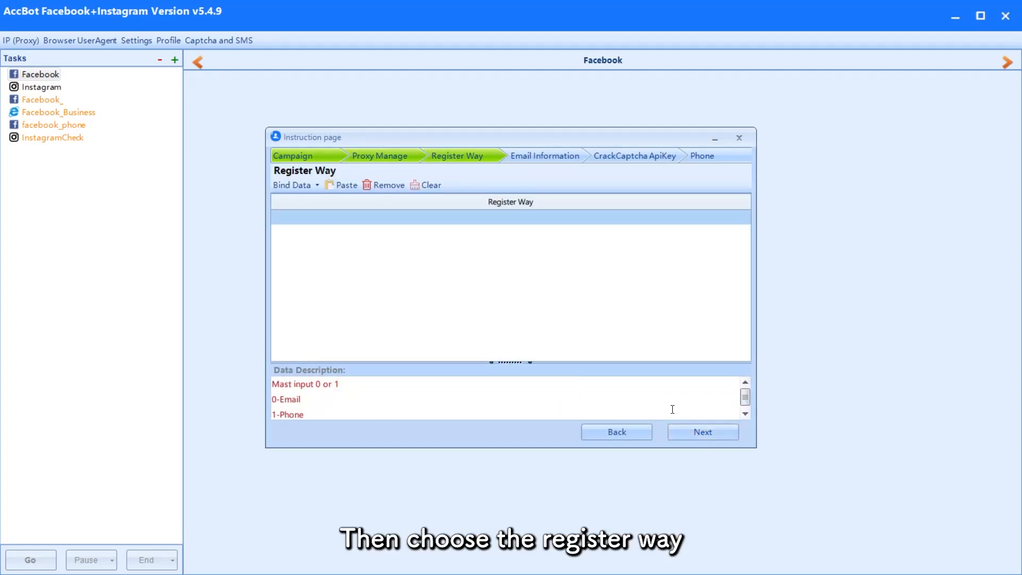
# Set the Register Way to Email or Phone and continue to the Photo step.
pyautogui.click(703, 432)
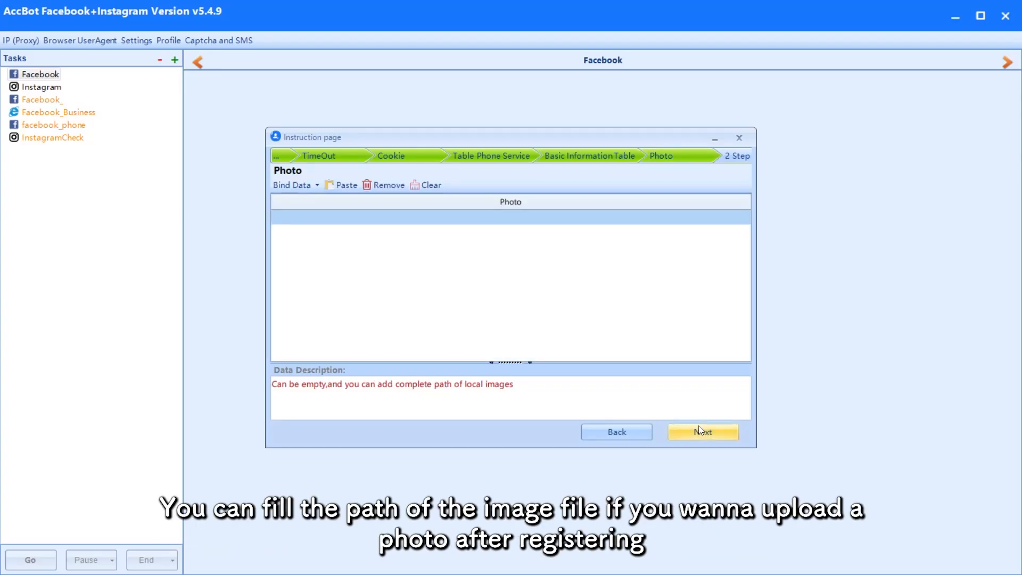
# Skip the Photo step with an empty image list, starting Facebook registration.
pyautogui.click(703, 432)
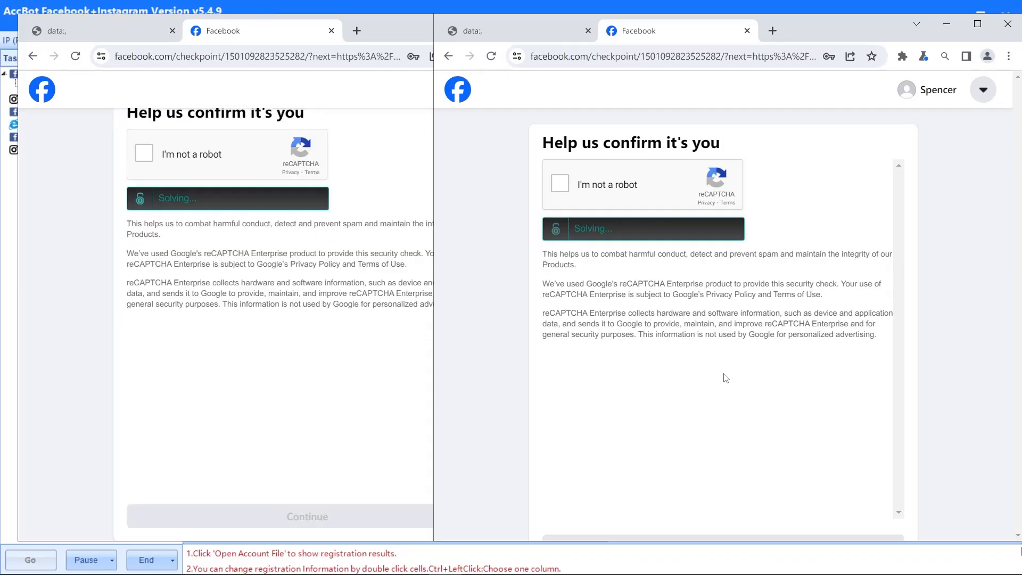